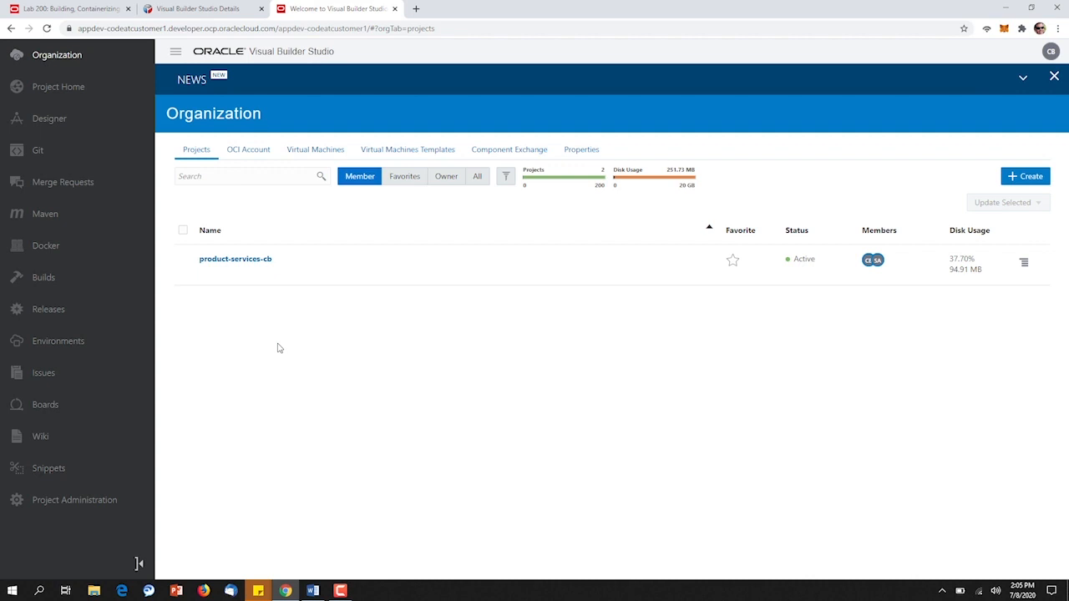
pyautogui.moveTo(279, 336)
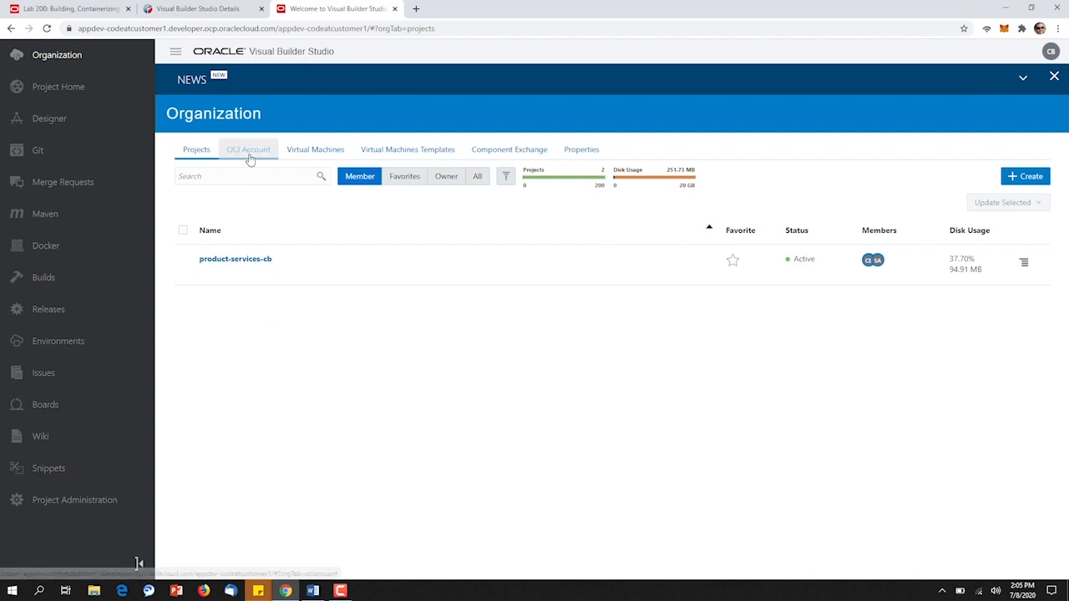
# Step: Review the organization's OCI account credentials: tenancy, user, region, compartment and storage namespace
pyautogui.click(247, 149)
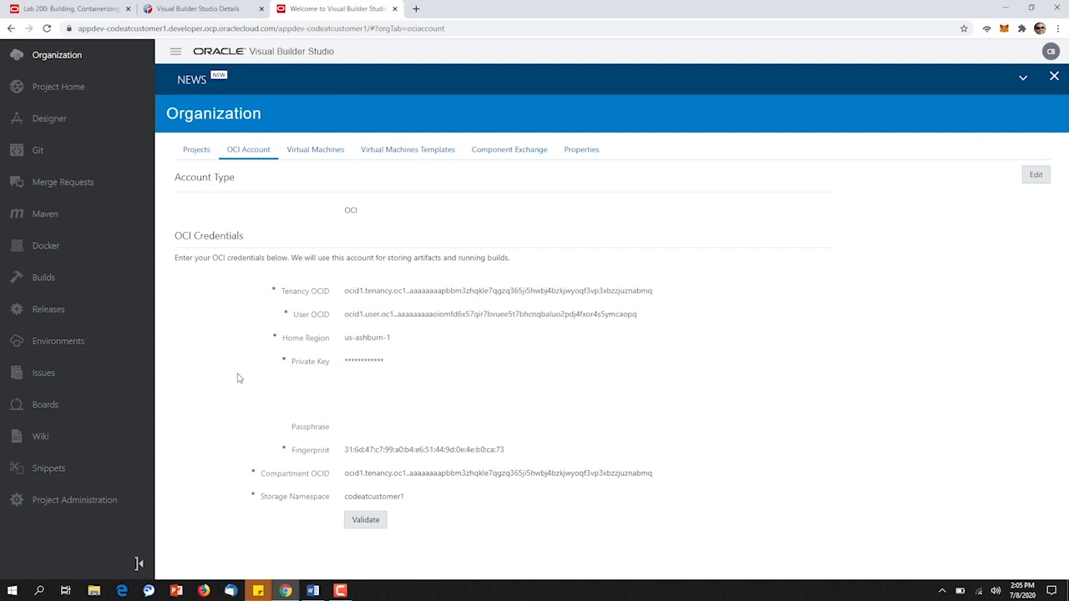
pyautogui.moveTo(359, 190)
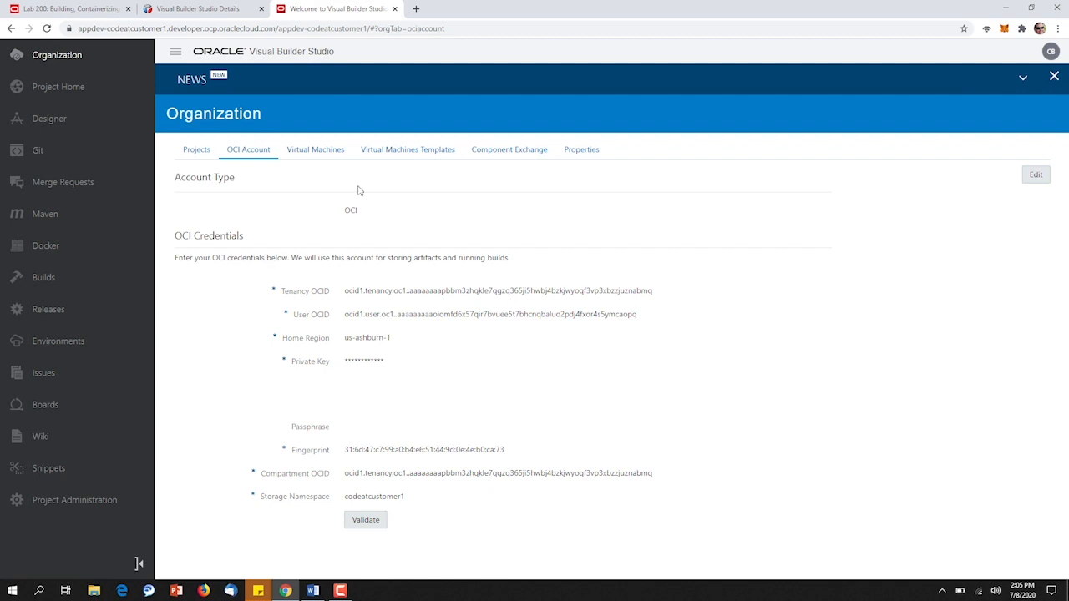
pyautogui.click(408, 151)
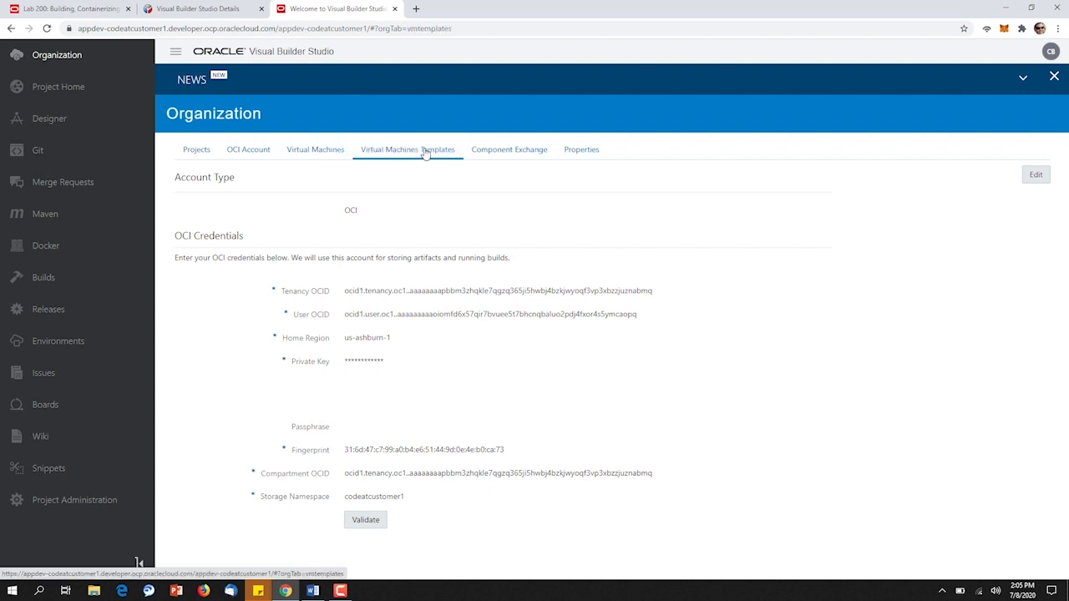
# Step: Review the appdev VM template's packages, then list the three stopped build VMs
pyautogui.click(407, 148)
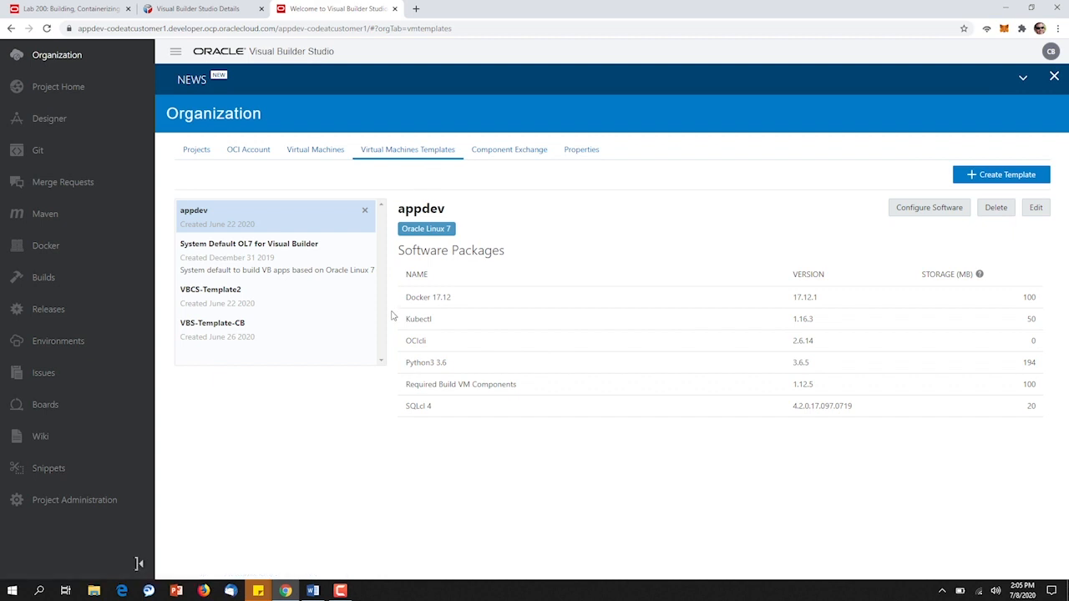
pyautogui.moveTo(395, 371)
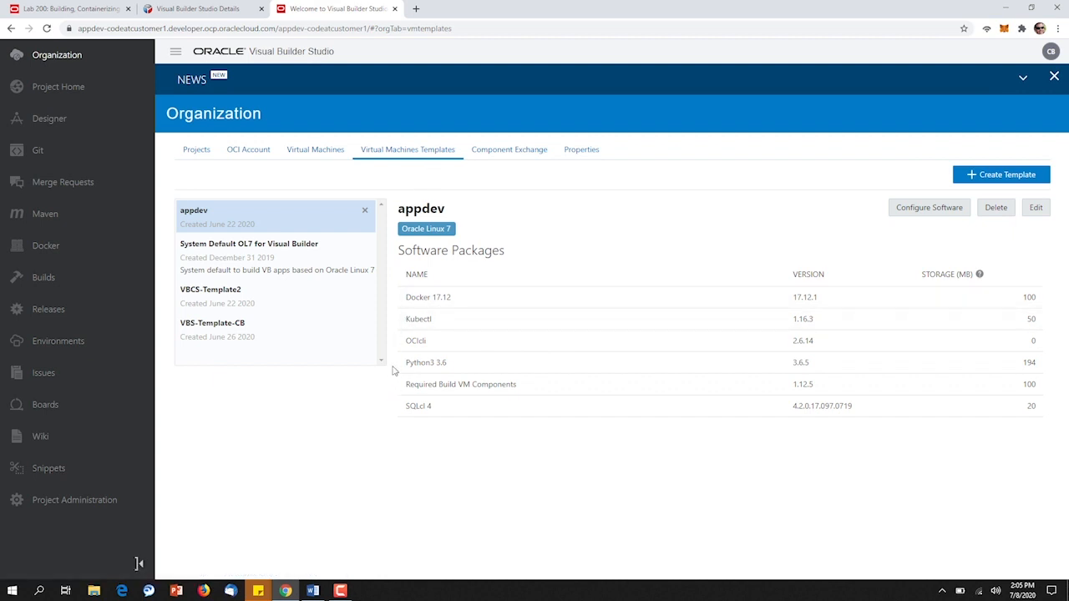
pyautogui.moveTo(414, 341)
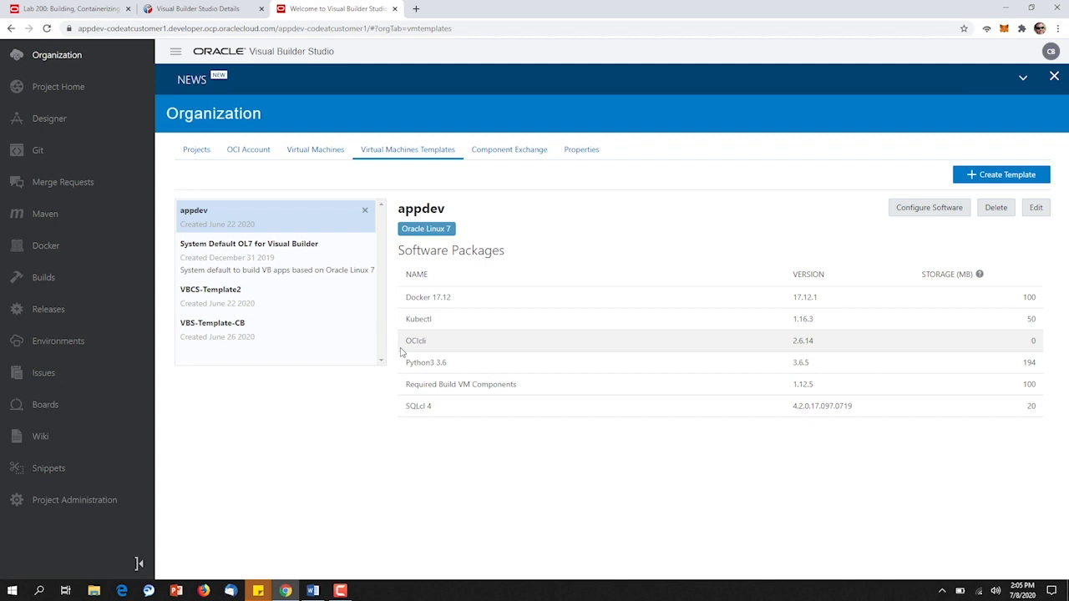
pyautogui.moveTo(397, 341)
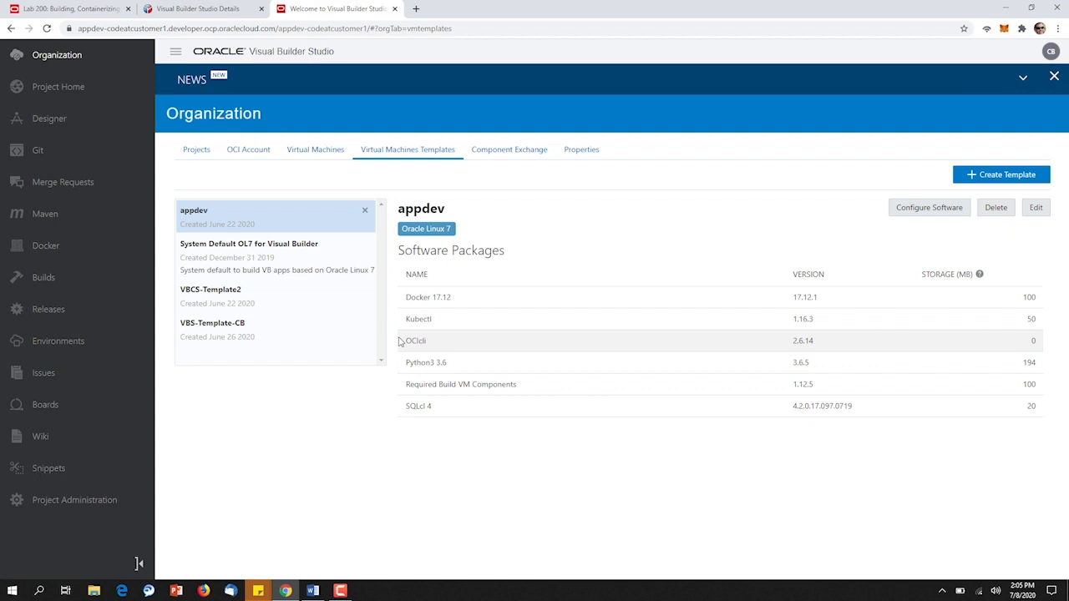
pyautogui.click(314, 150)
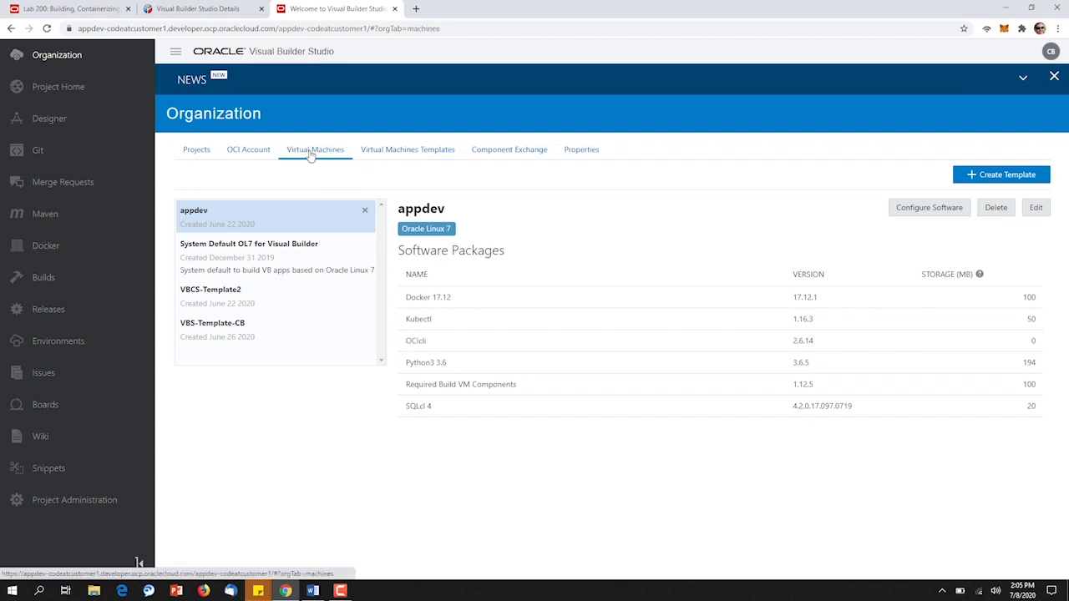
pyautogui.click(315, 151)
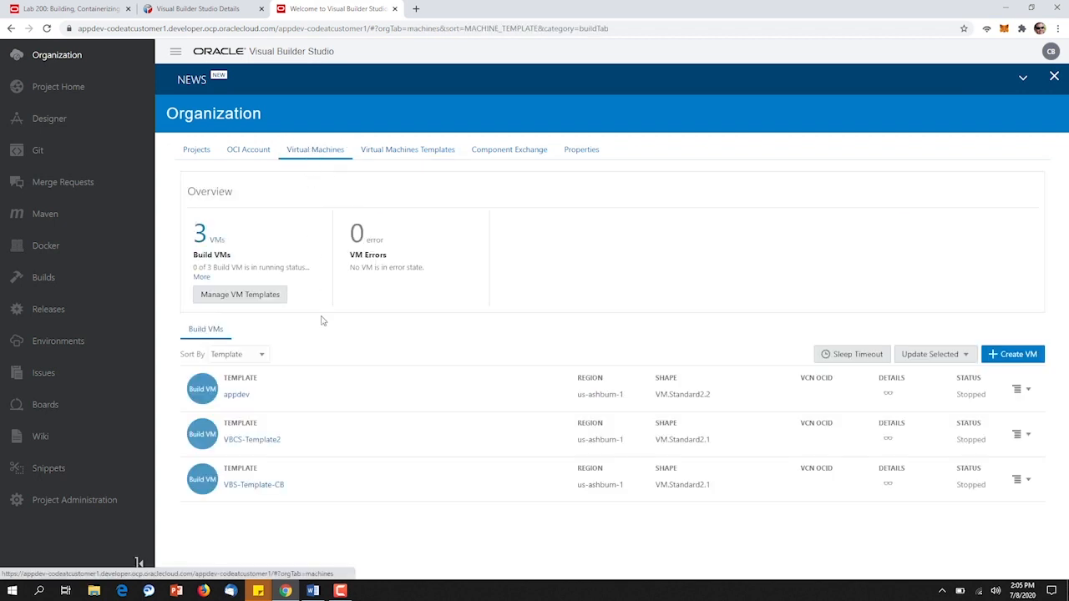
pyautogui.moveTo(334, 354)
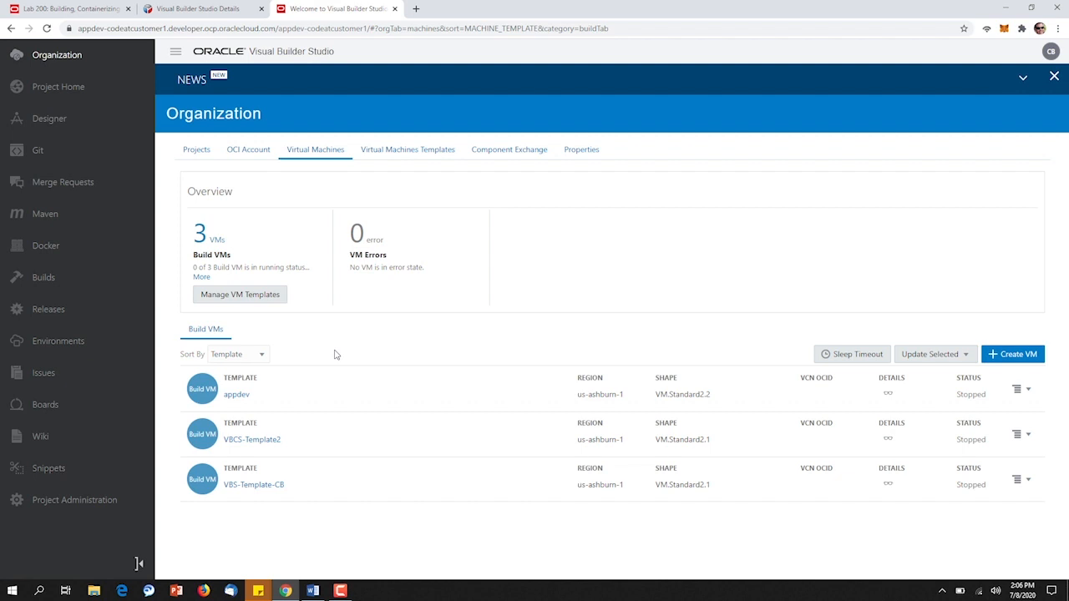
pyautogui.click(198, 151)
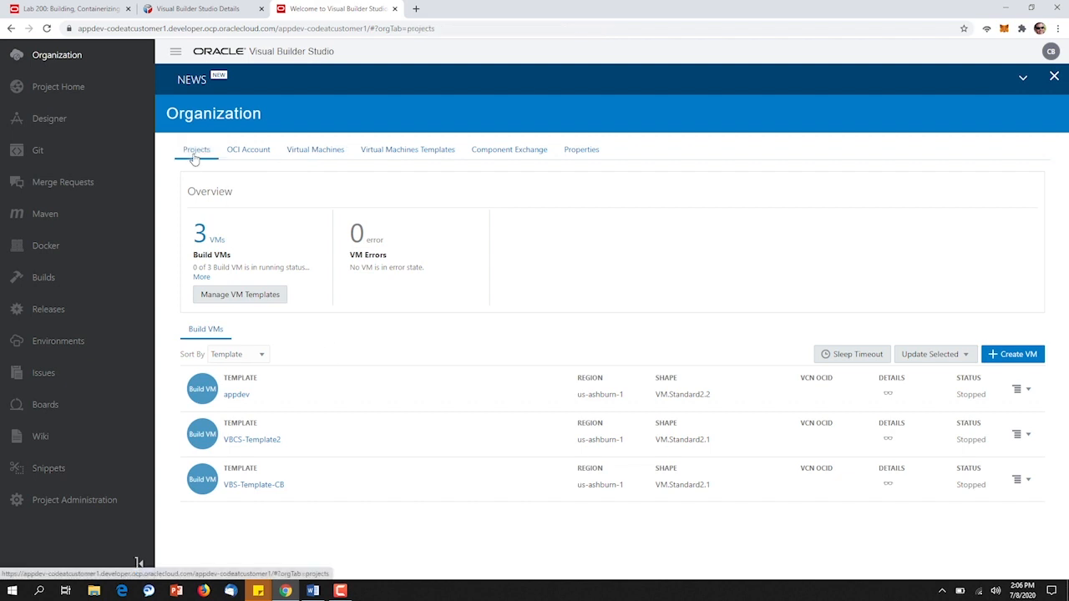
# Step: From the project list, enter product-services-cb and its product-catalog-service.git repository
pyautogui.click(198, 150)
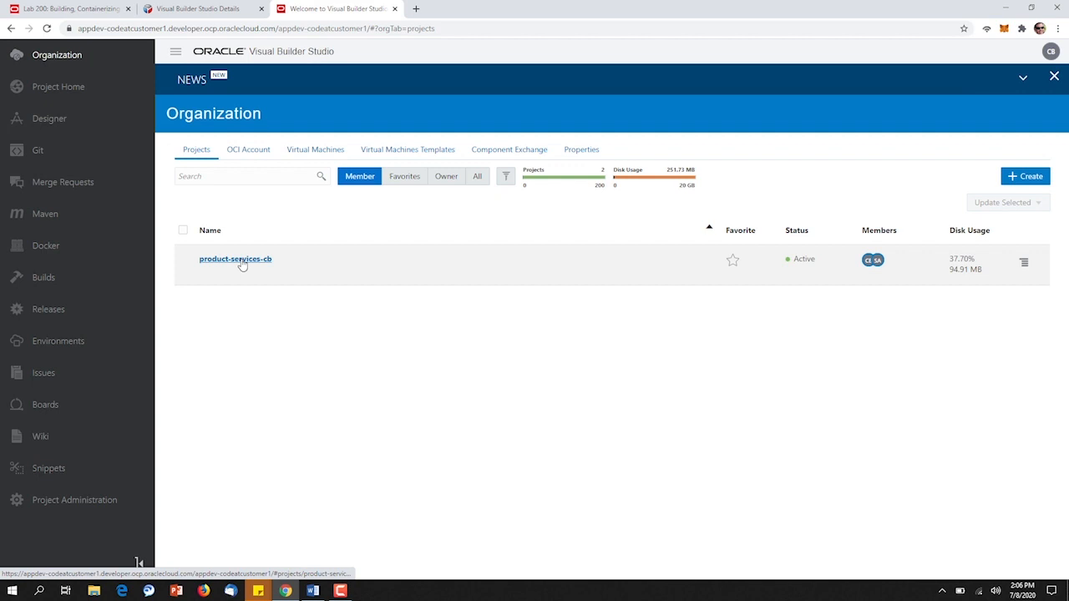
pyautogui.click(234, 259)
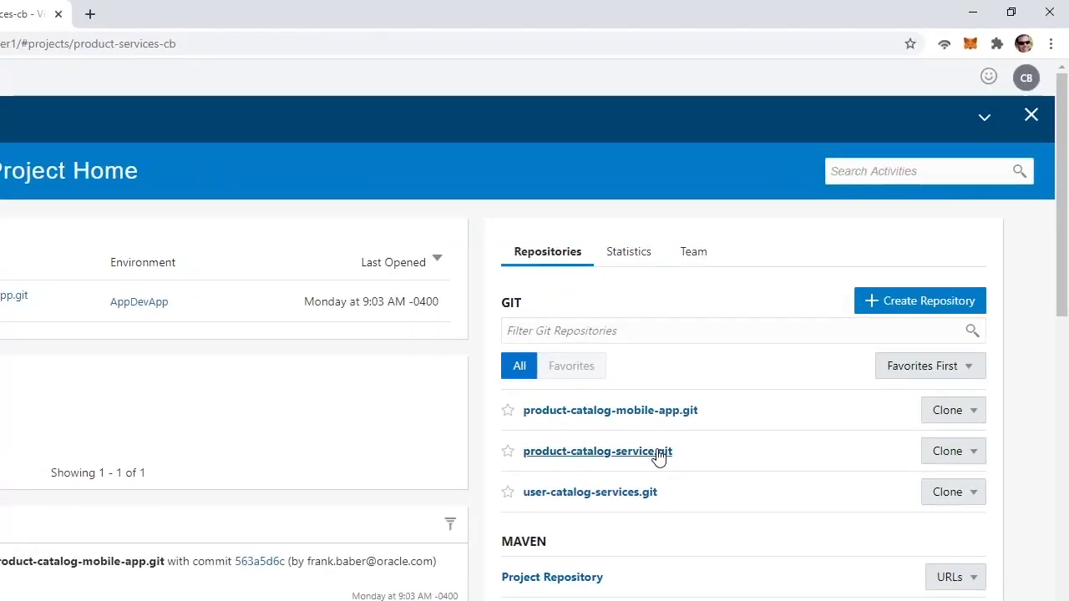
pyautogui.click(596, 451)
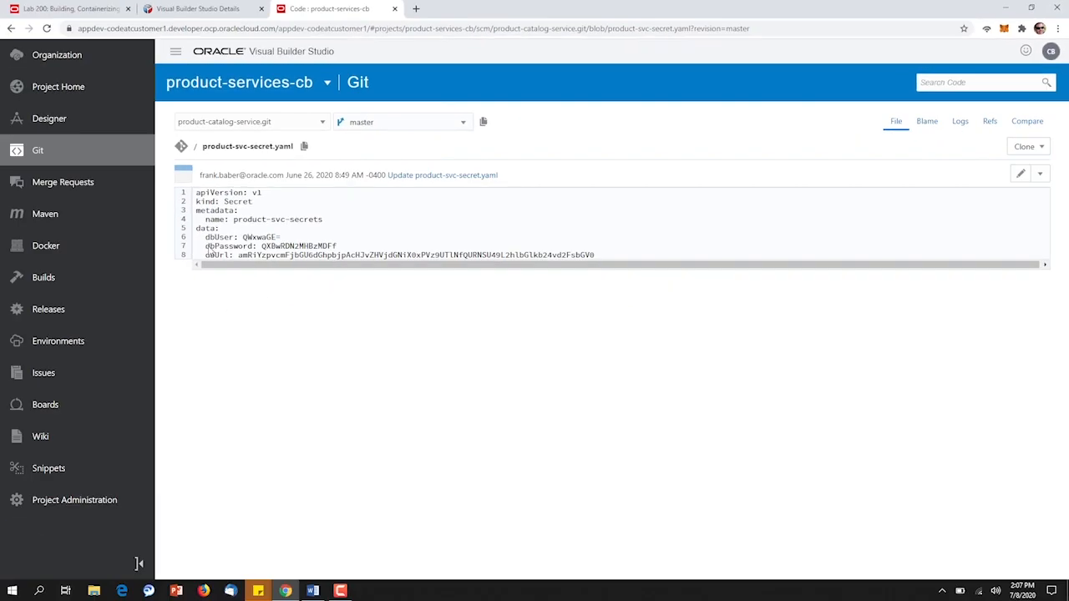
# Step: Show the repository's full file list and head to the project's Builds section
pyautogui.click(37, 150)
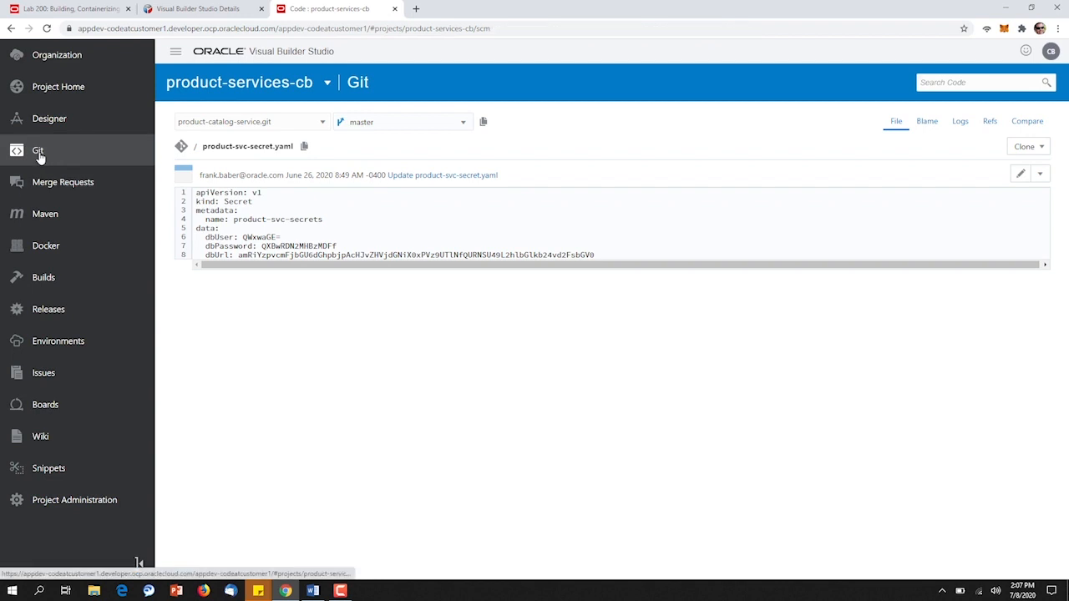
pyautogui.click(180, 147)
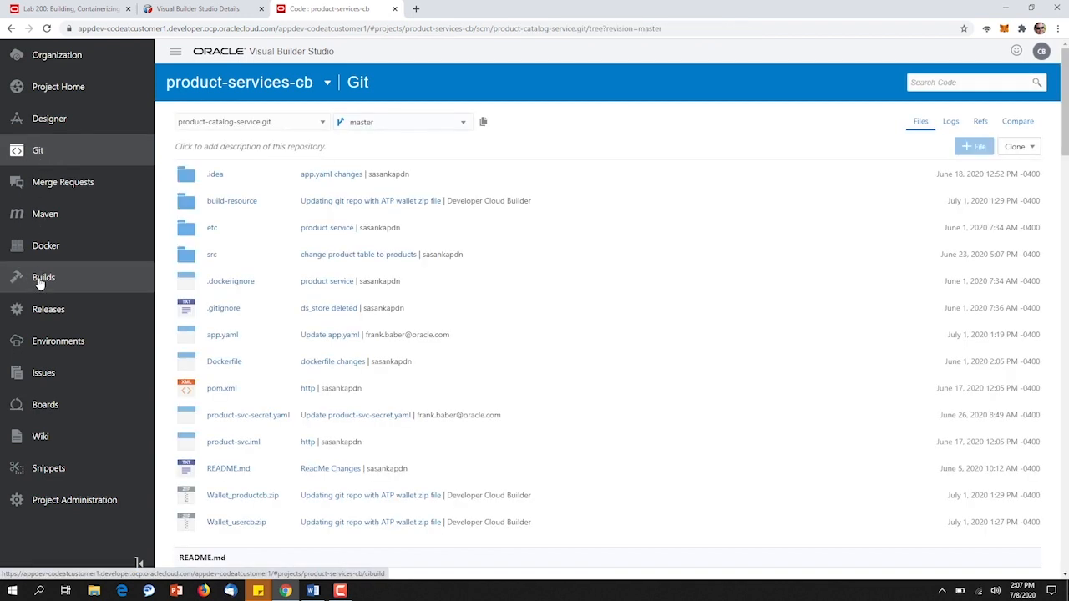
pyautogui.click(43, 278)
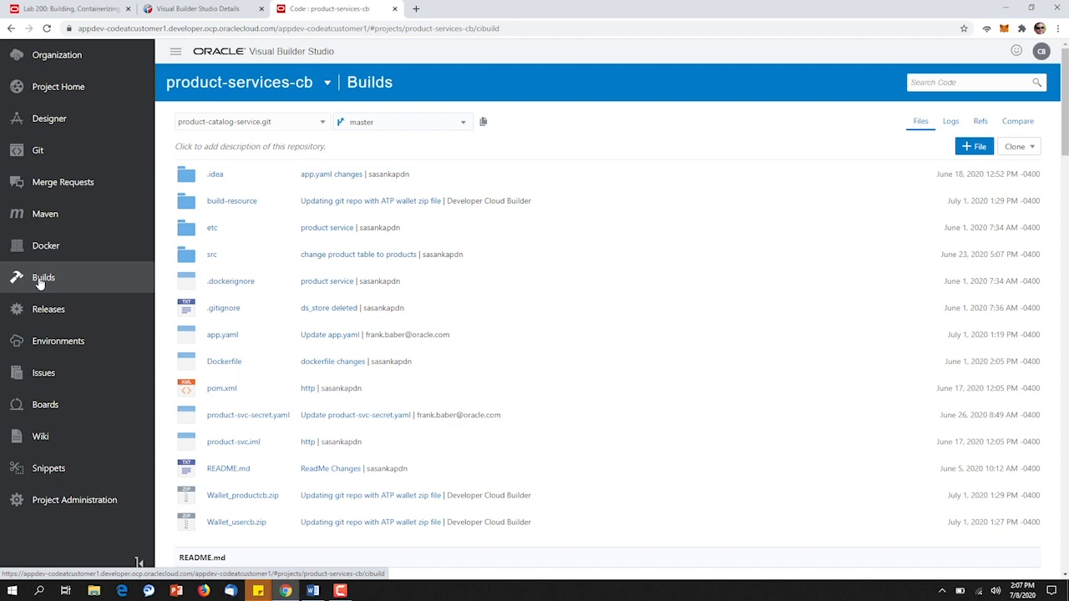
# Step: Open the docker-prod-build-cb job's details with its build history and trend chart
pyautogui.click(42, 278)
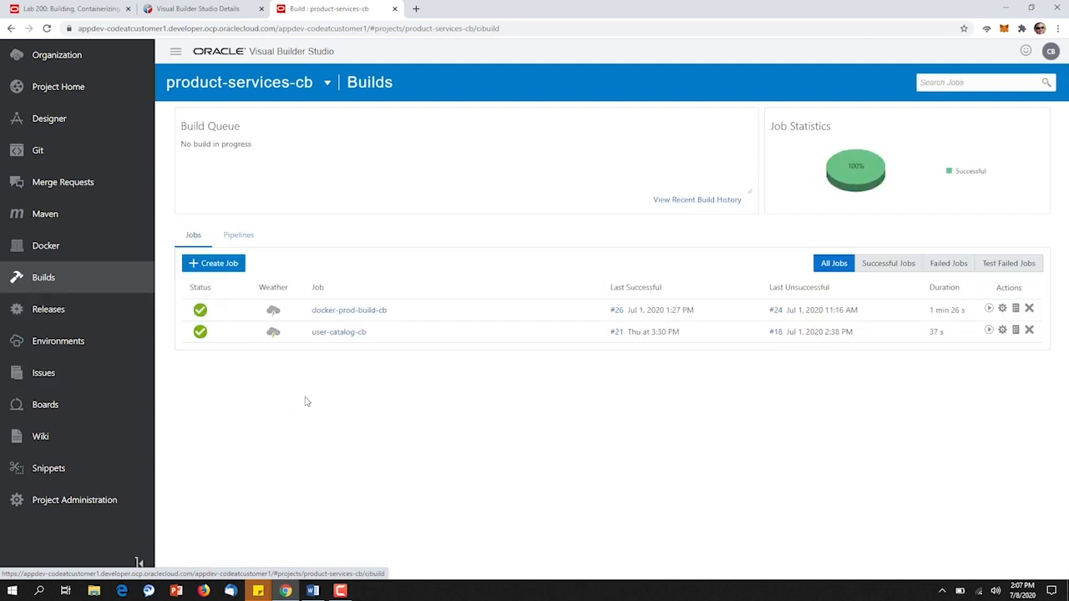
pyautogui.moveTo(316, 391)
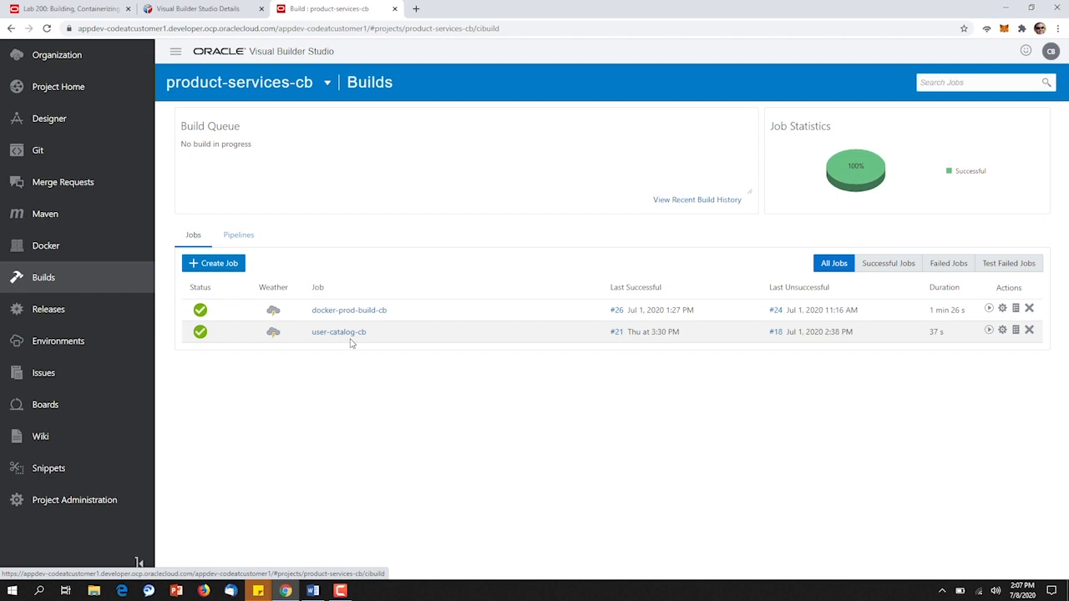
pyautogui.moveTo(347, 309)
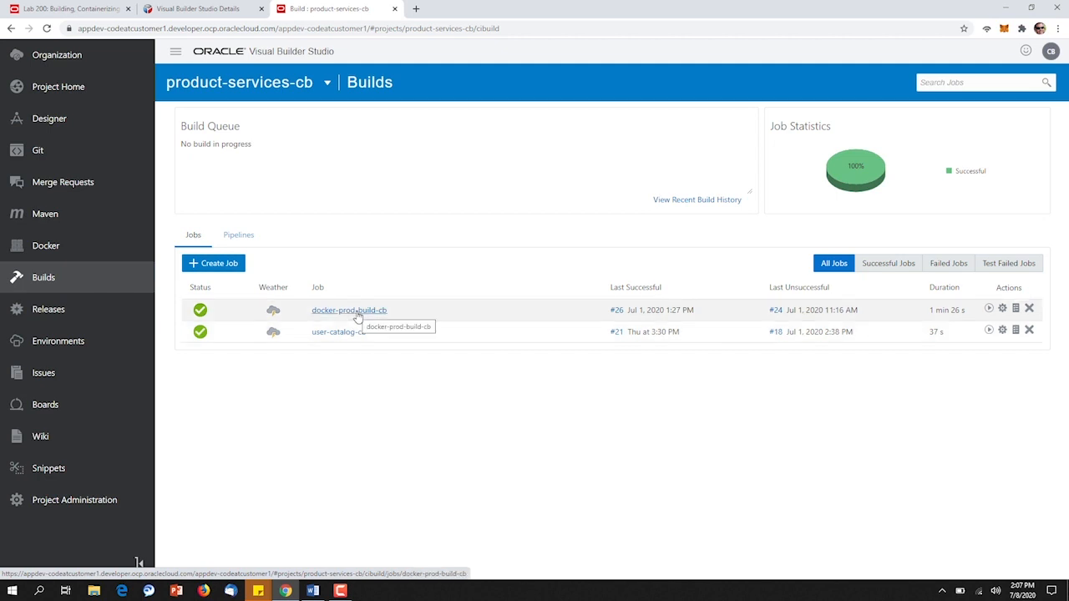
pyautogui.click(347, 309)
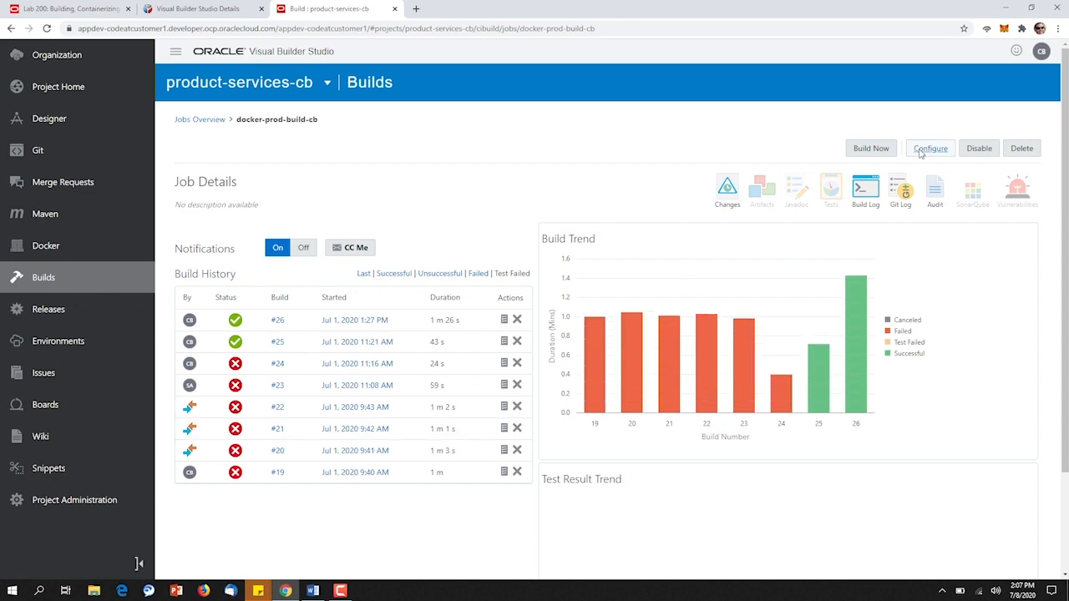
# Step: Review docker-prod-build-cb's configuration: Git repository settings and OCIcli and Unix Shell steps
pyautogui.click(929, 147)
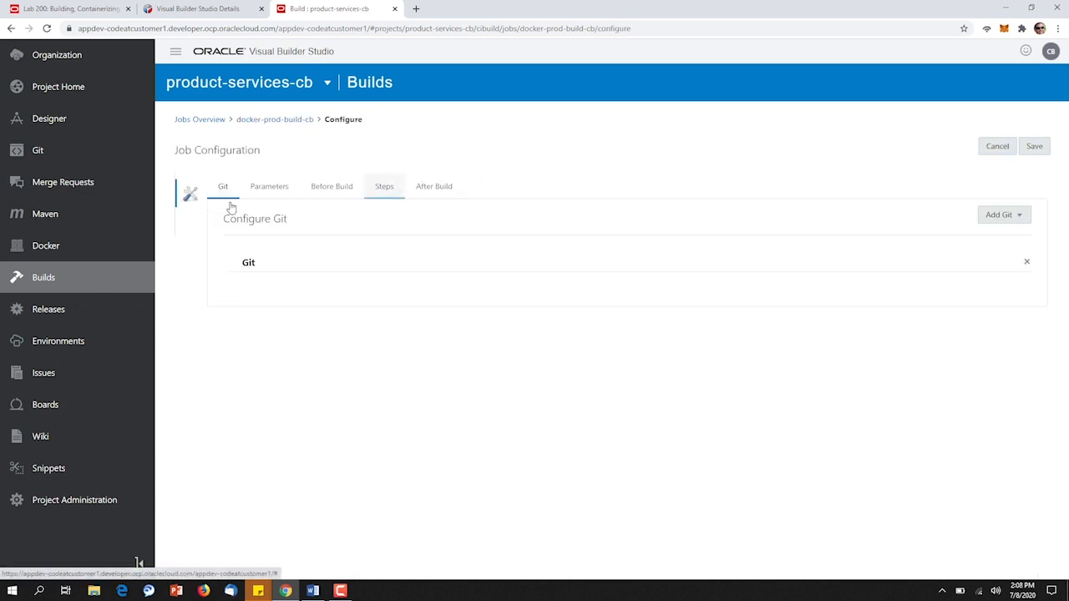
pyautogui.click(248, 262)
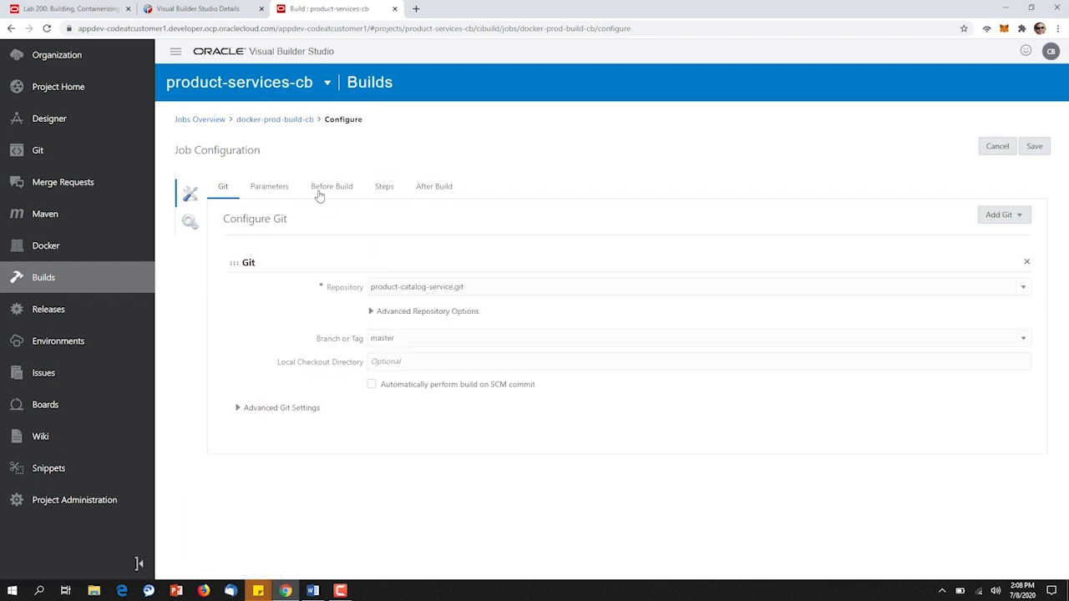
pyautogui.moveTo(331, 187)
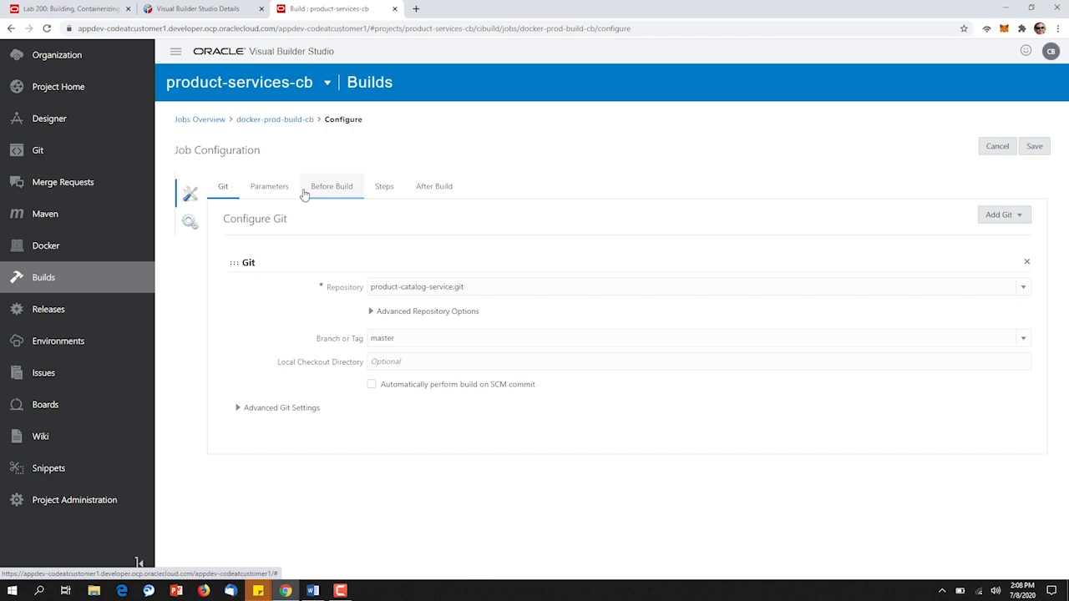
pyautogui.click(384, 185)
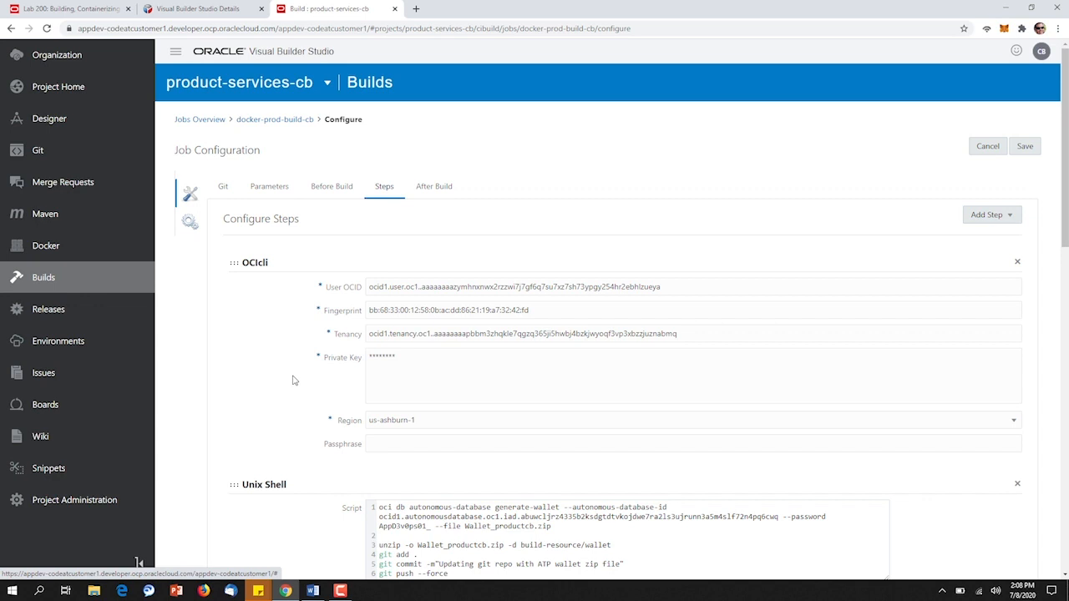
pyautogui.moveTo(341, 271)
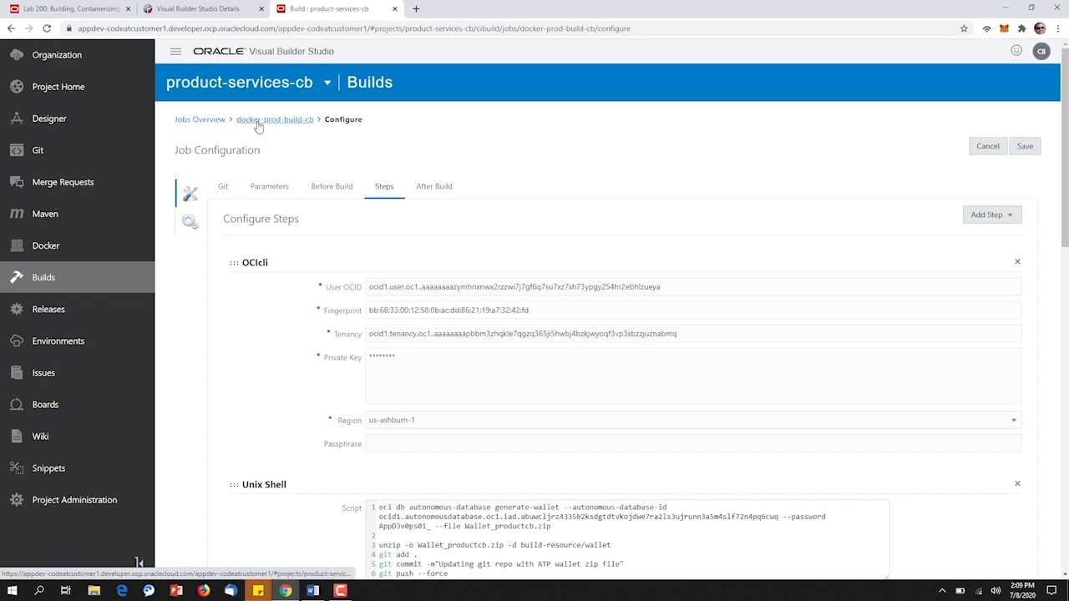
# Step: Start a new build of docker-prod-build-cb with Build Now and return to its details
pyautogui.click(274, 118)
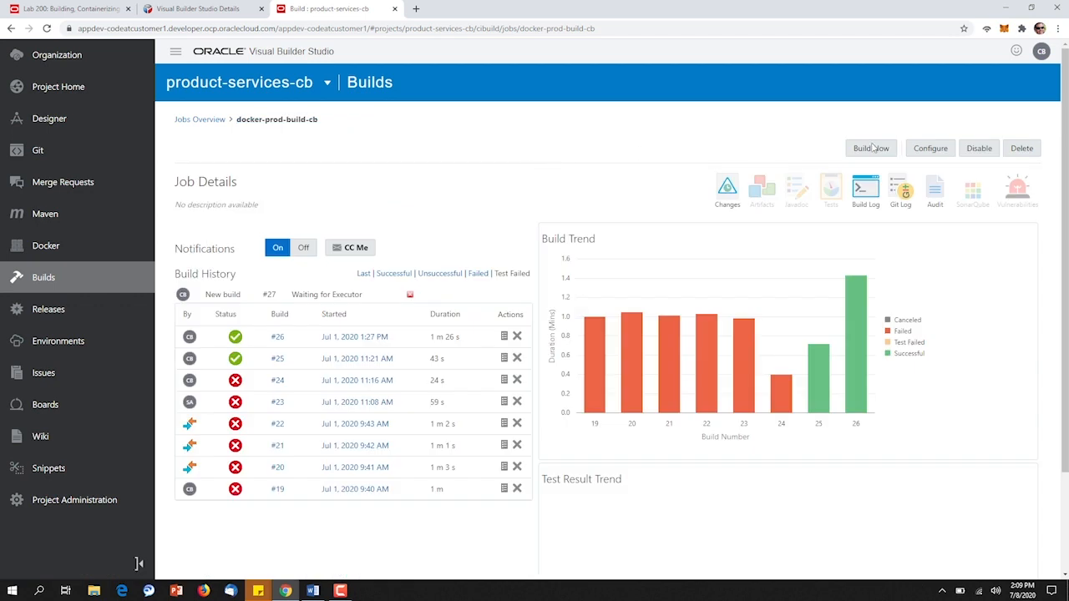
pyautogui.moveTo(381, 193)
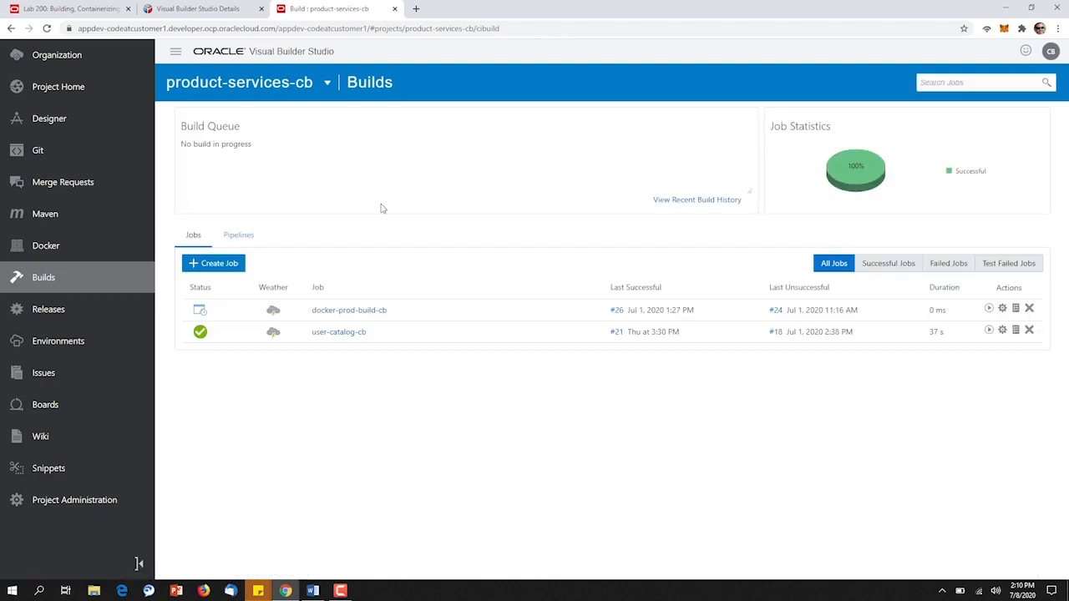
pyautogui.moveTo(398, 241)
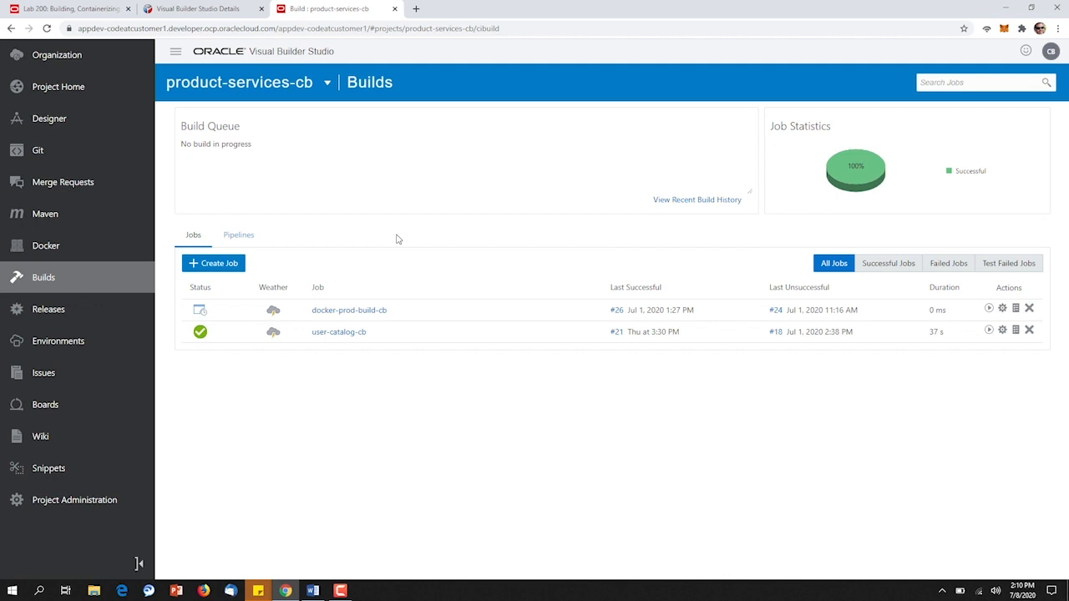
pyautogui.click(989, 309)
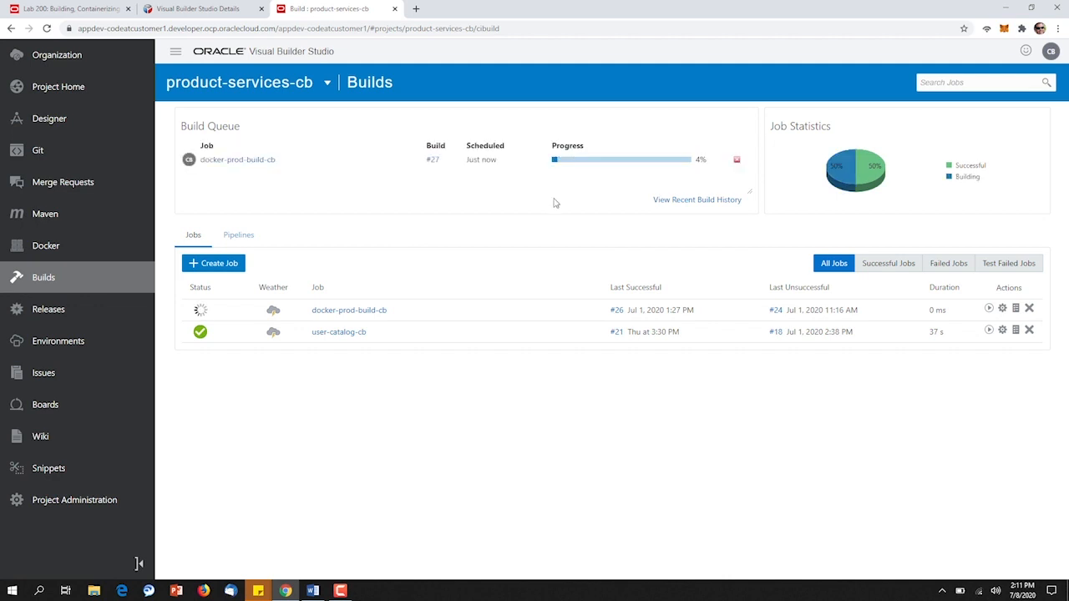
pyautogui.click(348, 309)
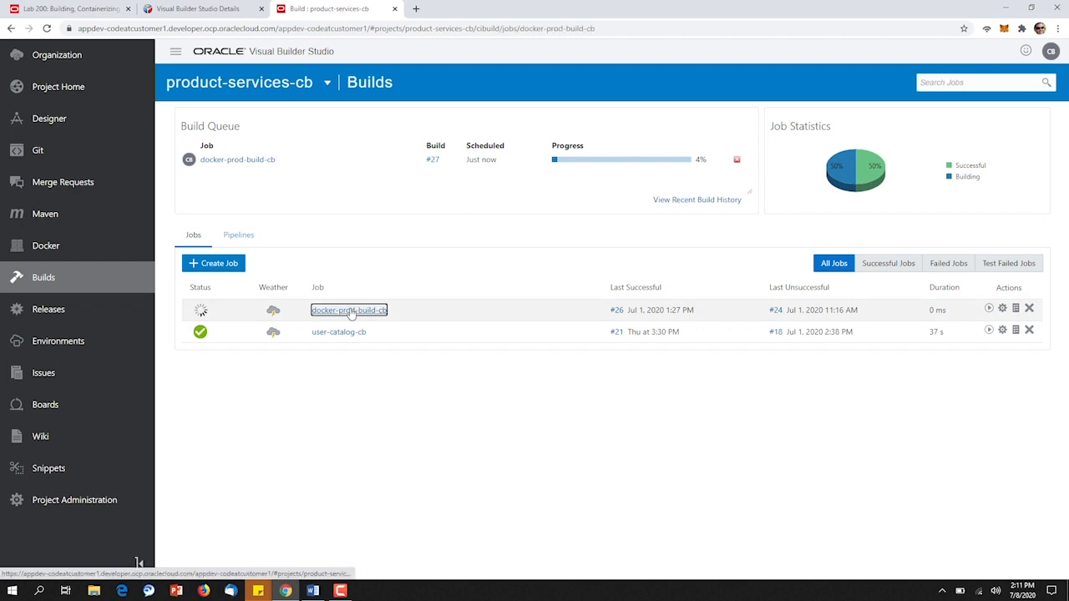
pyautogui.click(347, 309)
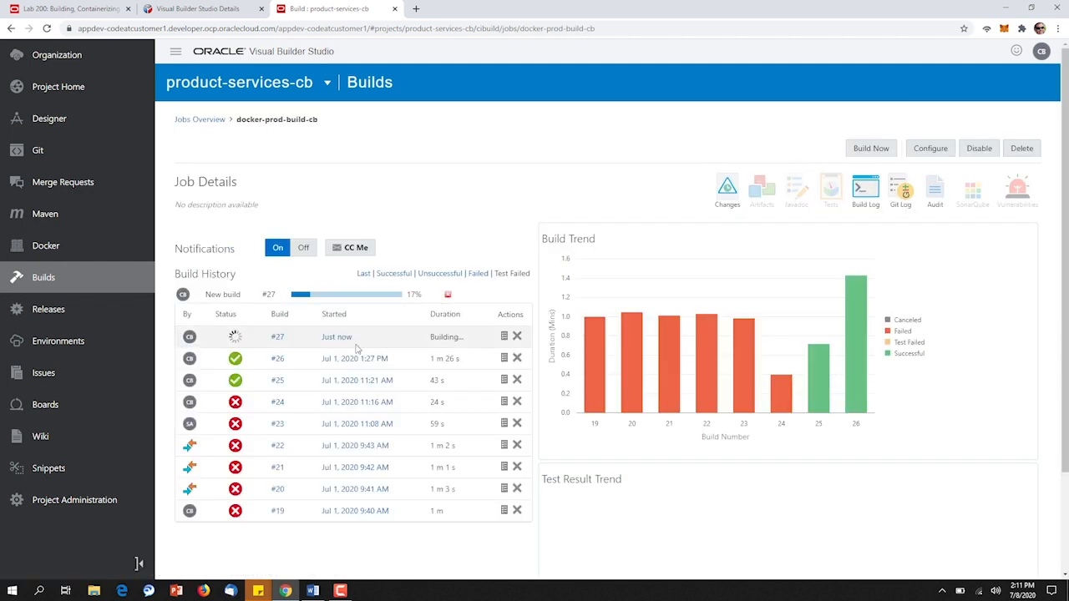
pyautogui.moveTo(504, 338)
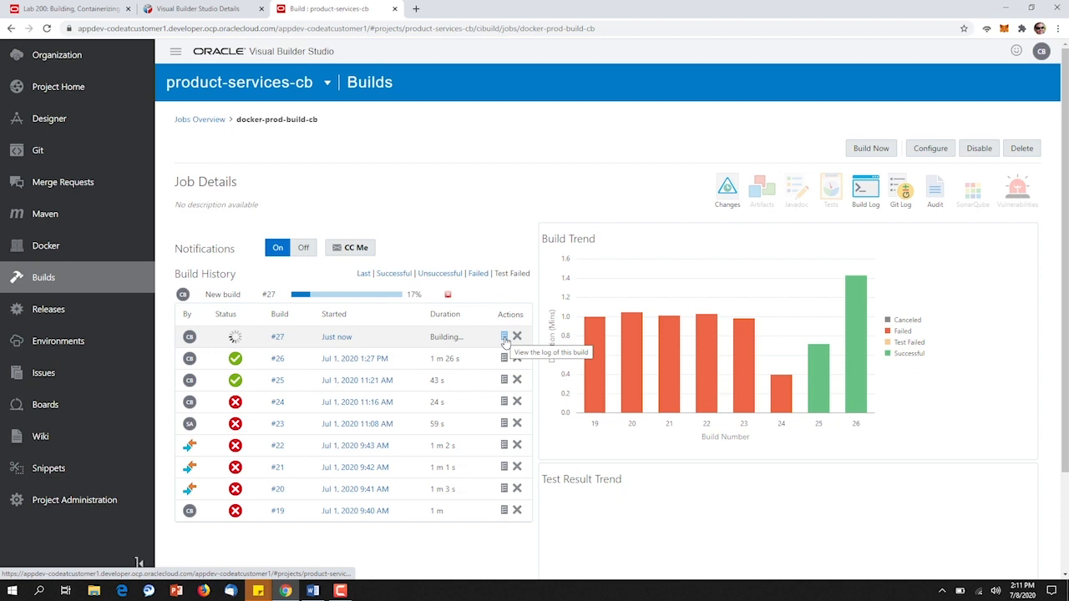
# Step: Open the live log for build #27, showing the Git checkout under way
pyautogui.click(504, 338)
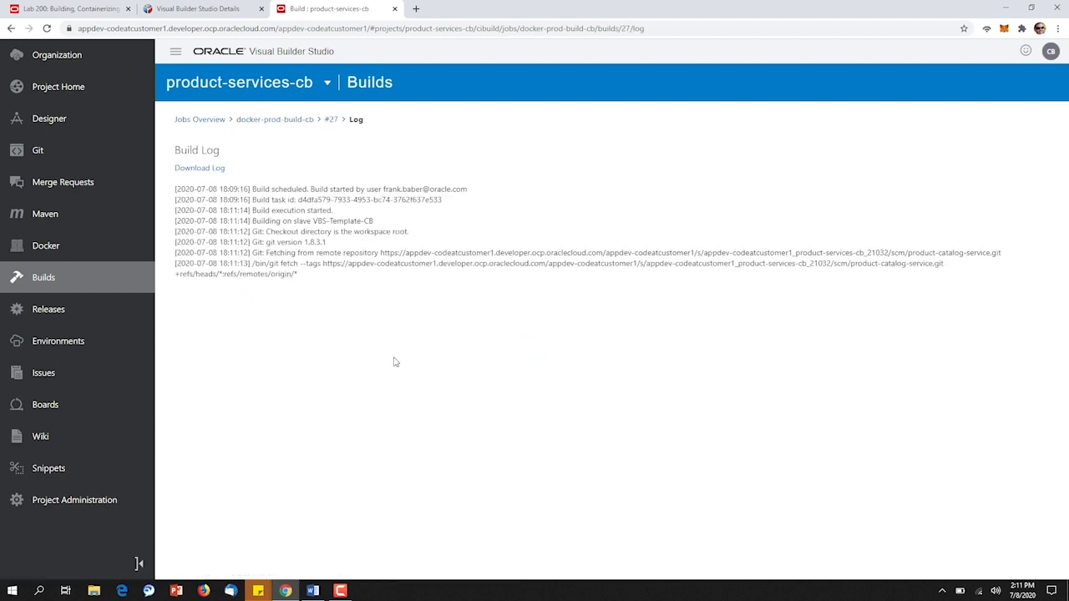
pyautogui.moveTo(292, 334)
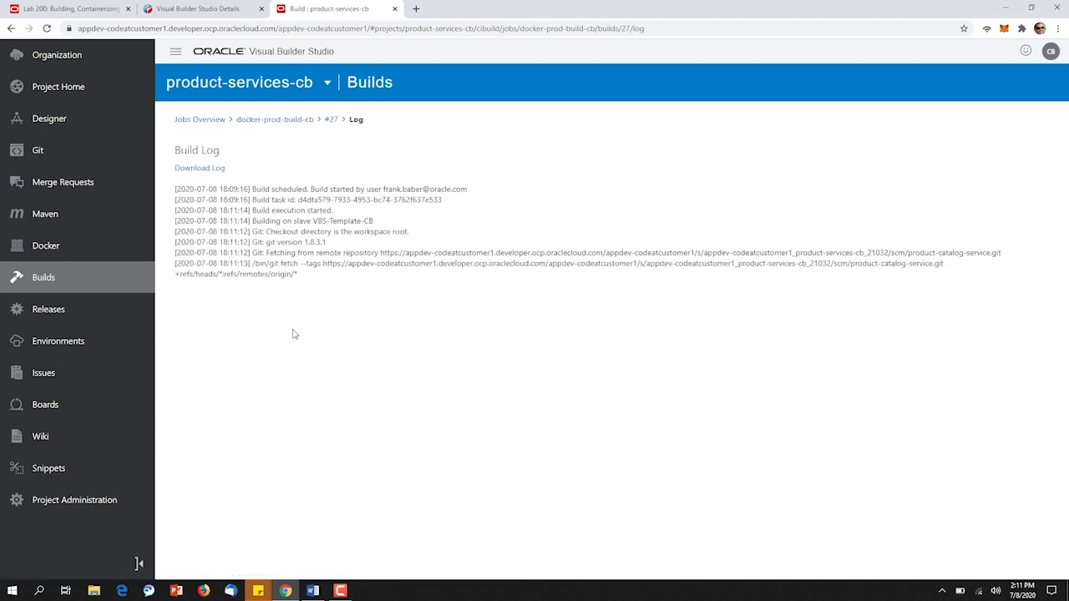